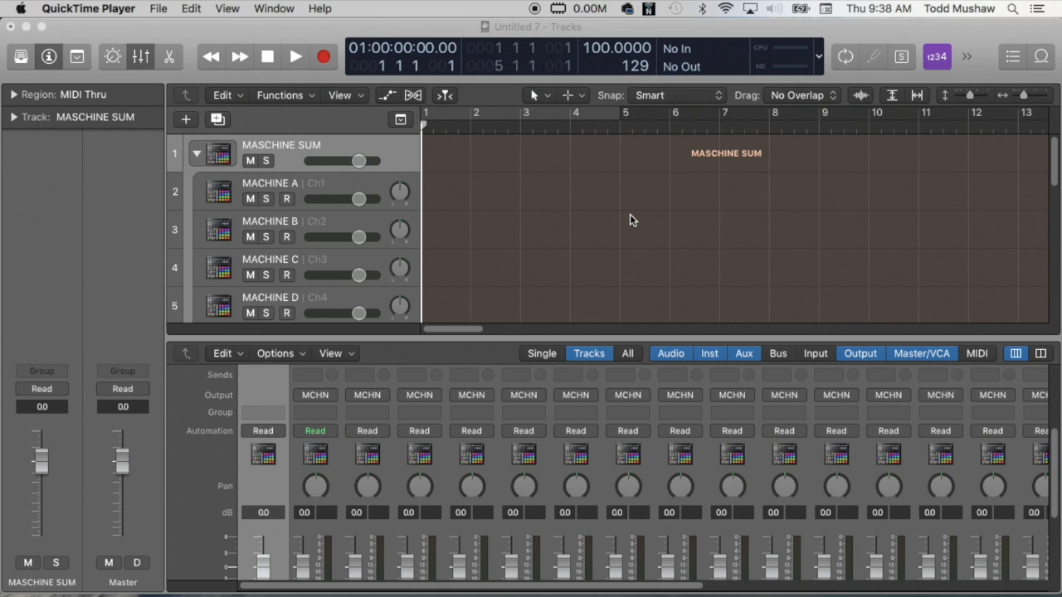
{"action": "mouse_move", "coordinate": [199, 156]}
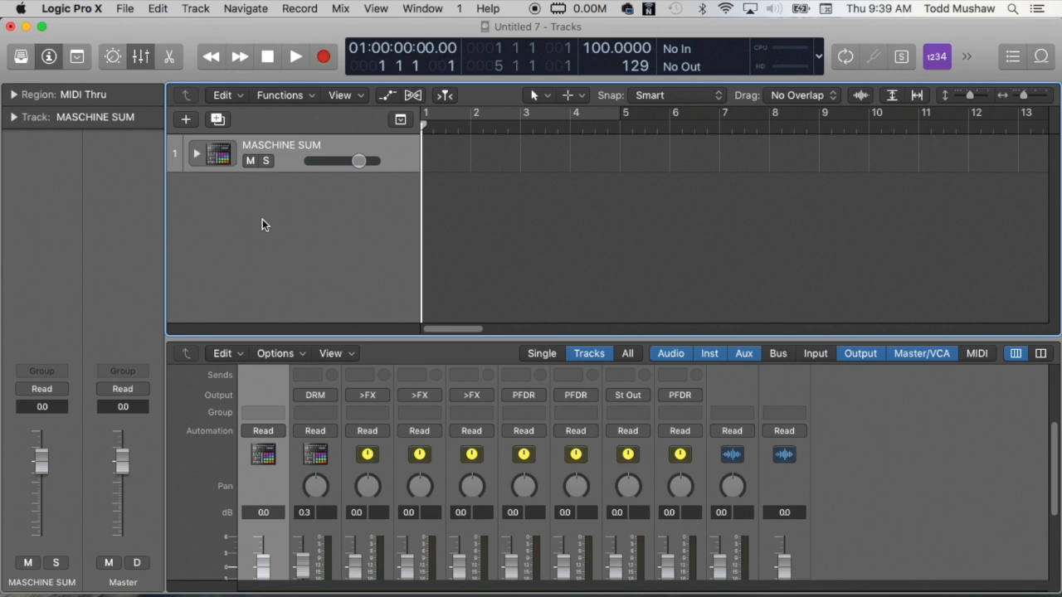
{"action": "mouse_move", "coordinate": [324, 274]}
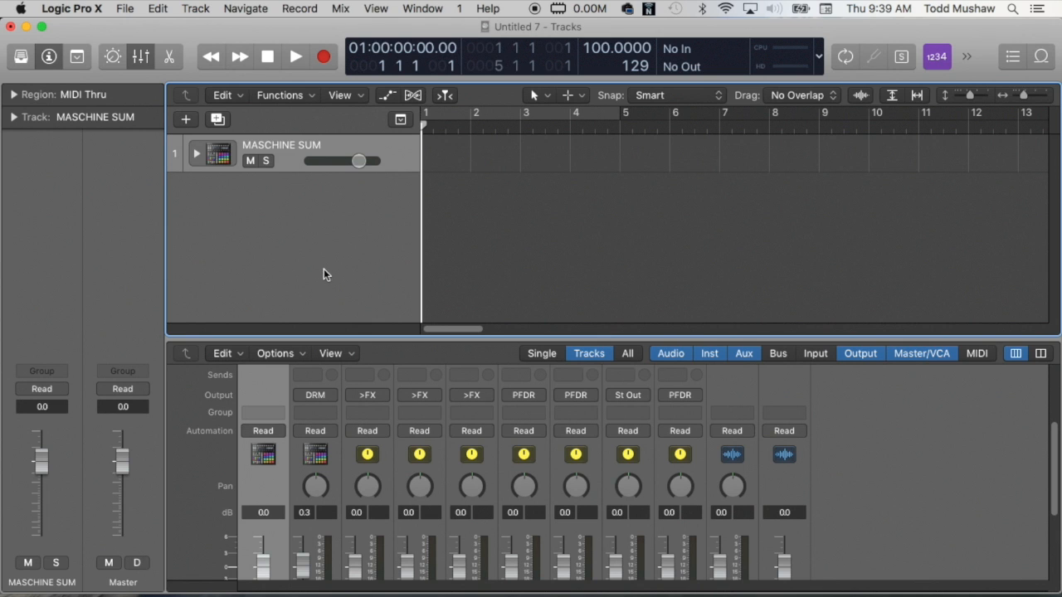
{"action": "mouse_move", "coordinate": [345, 205]}
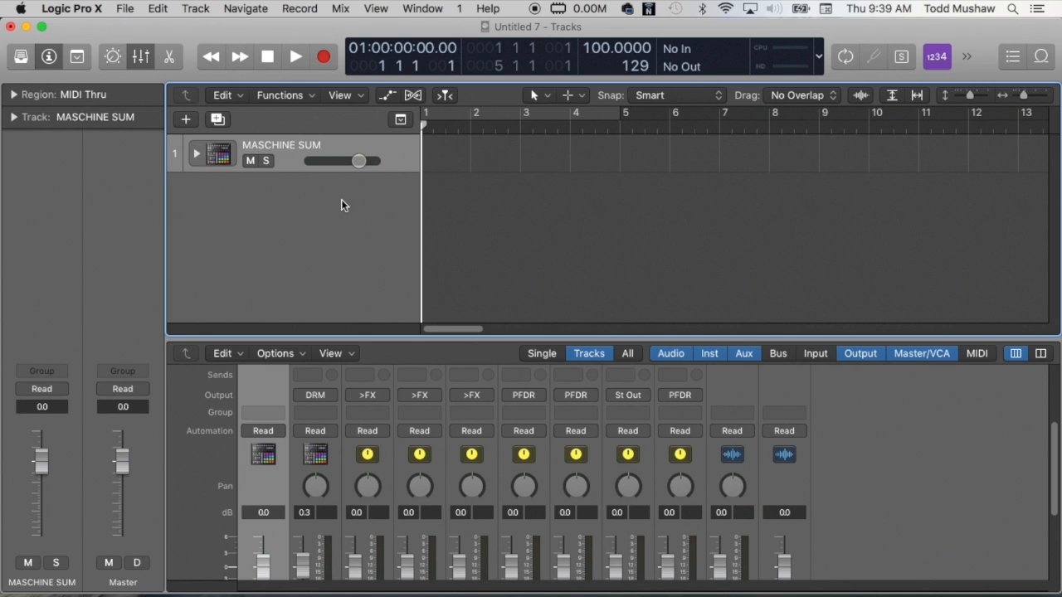
{"action": "mouse_move", "coordinate": [412, 242]}
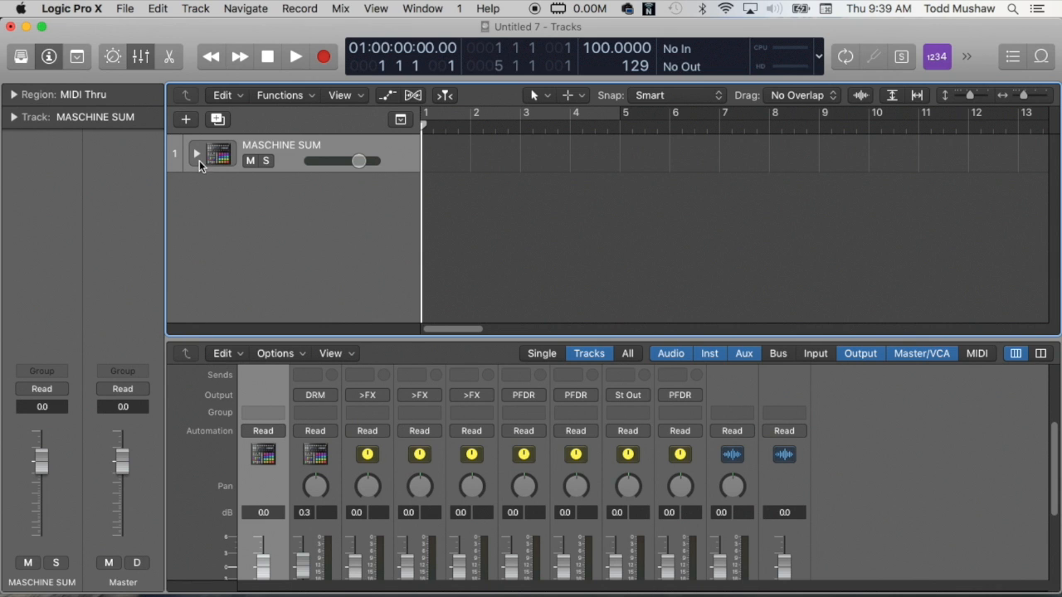
{"action": "mouse_move", "coordinate": [201, 162]}
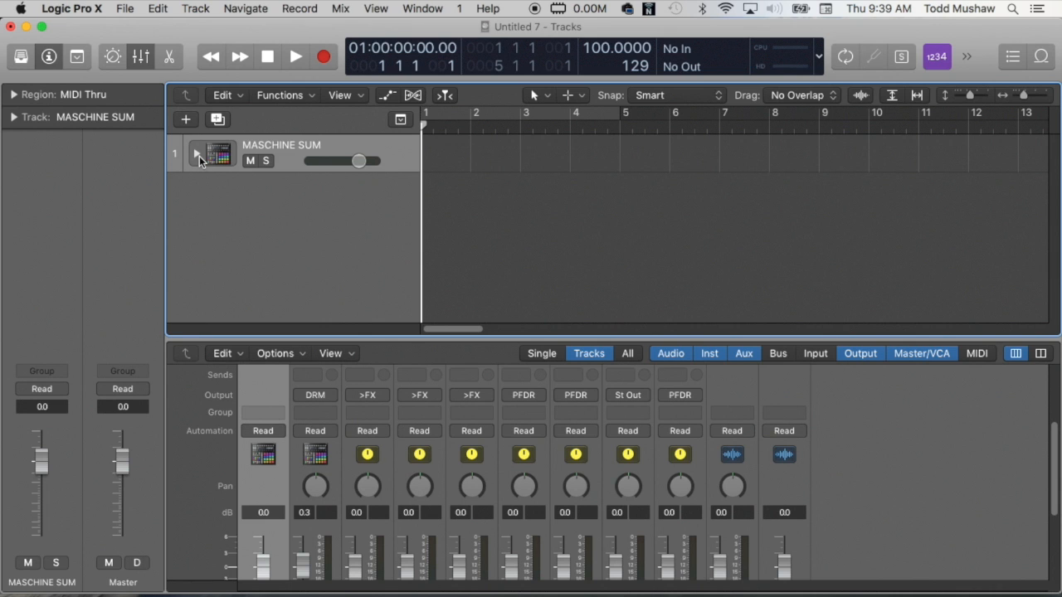
{"action": "mouse_move", "coordinate": [274, 147]}
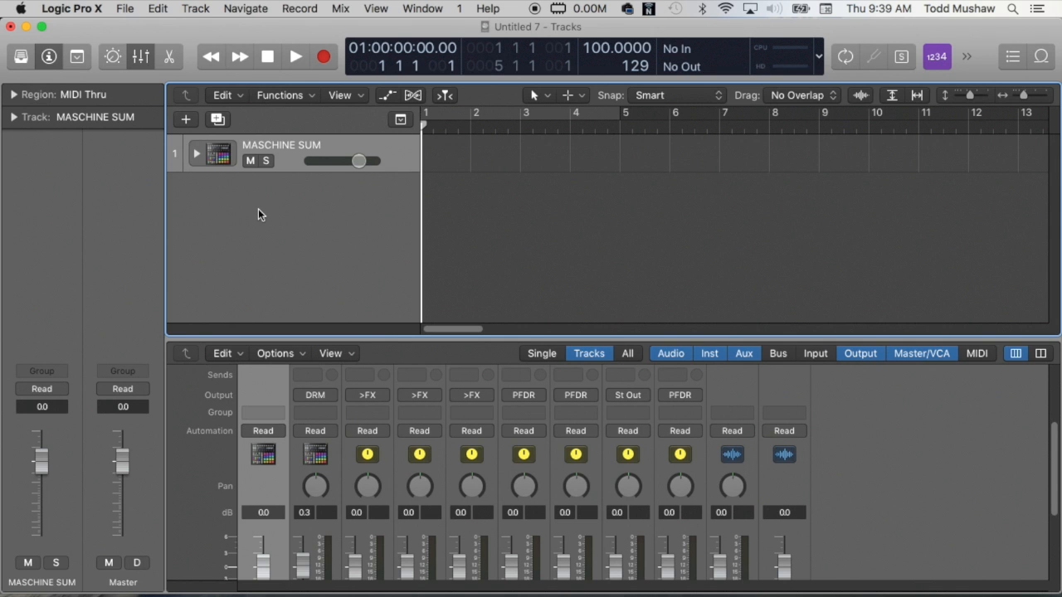
{"action": "mouse_move", "coordinate": [222, 215]}
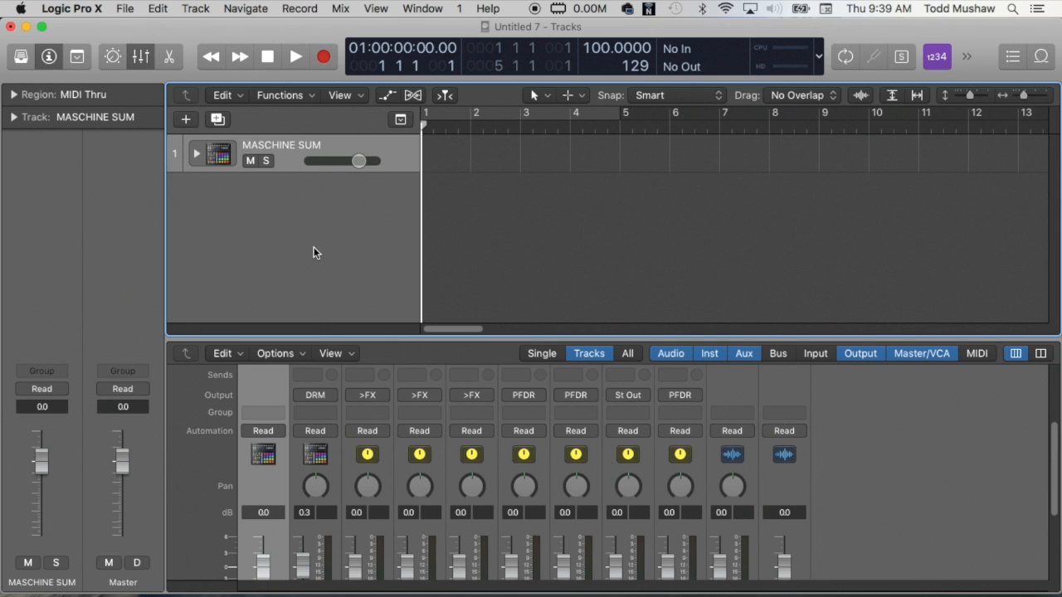
{"action": "mouse_move", "coordinate": [348, 246]}
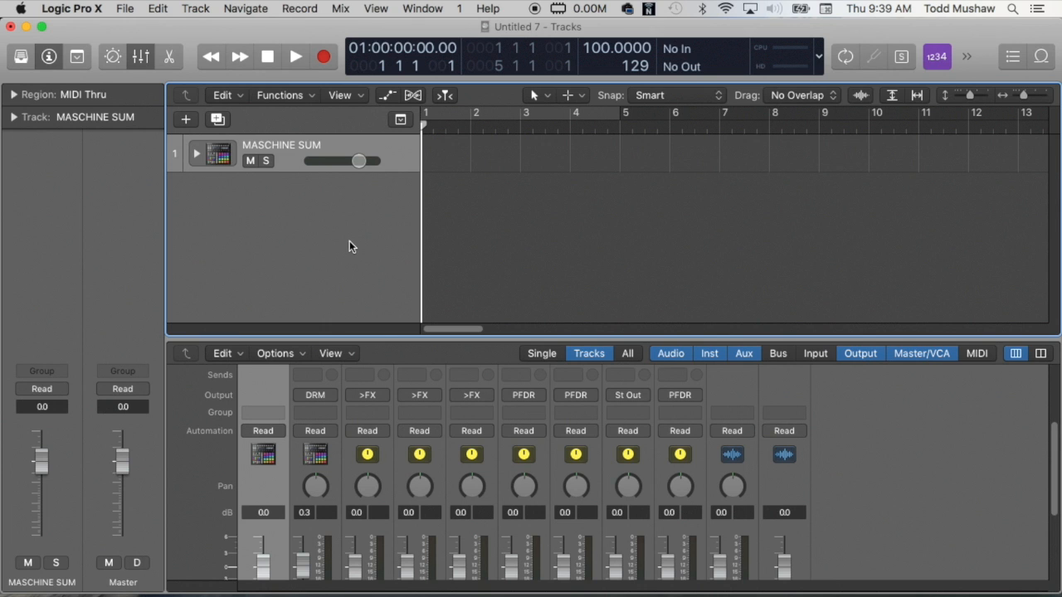
{"action": "left_click", "coordinate": [340, 8]}
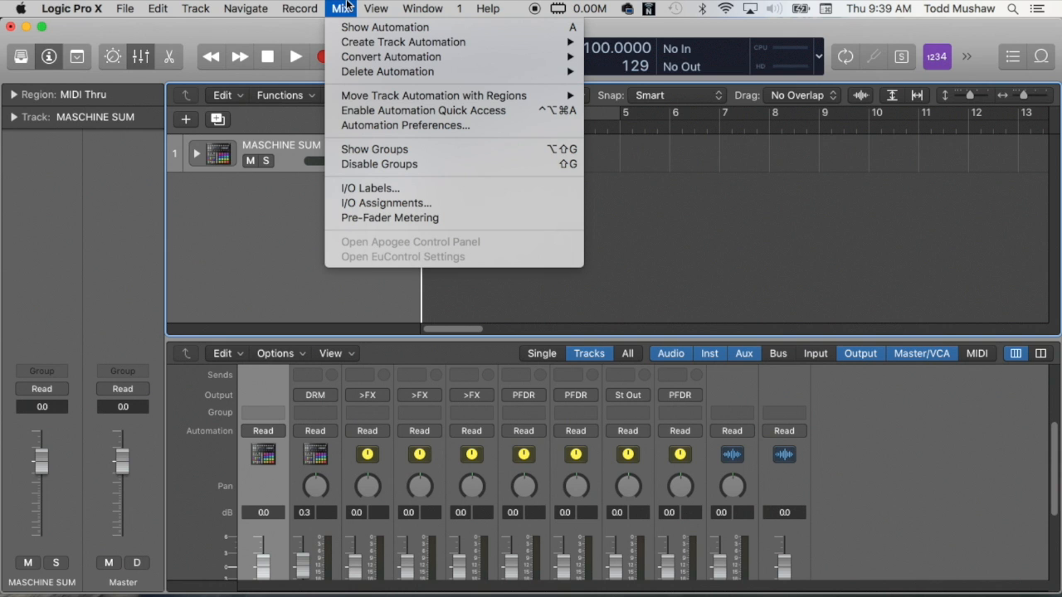
{"action": "mouse_move", "coordinate": [370, 188]}
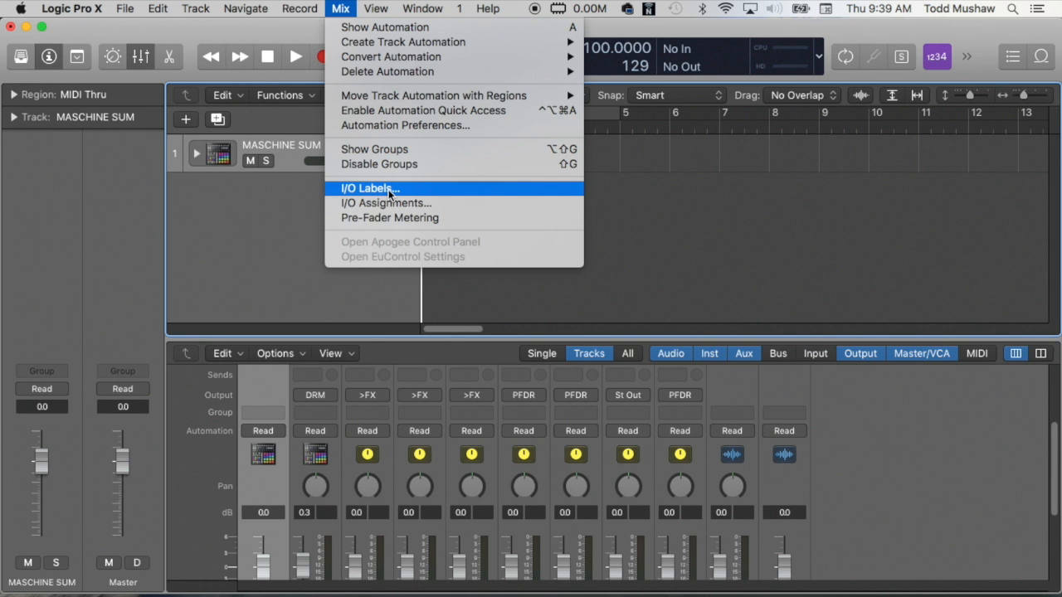
Bring up the I/O Labels editor from the Mix menu
{"action": "left_click", "coordinate": [370, 188]}
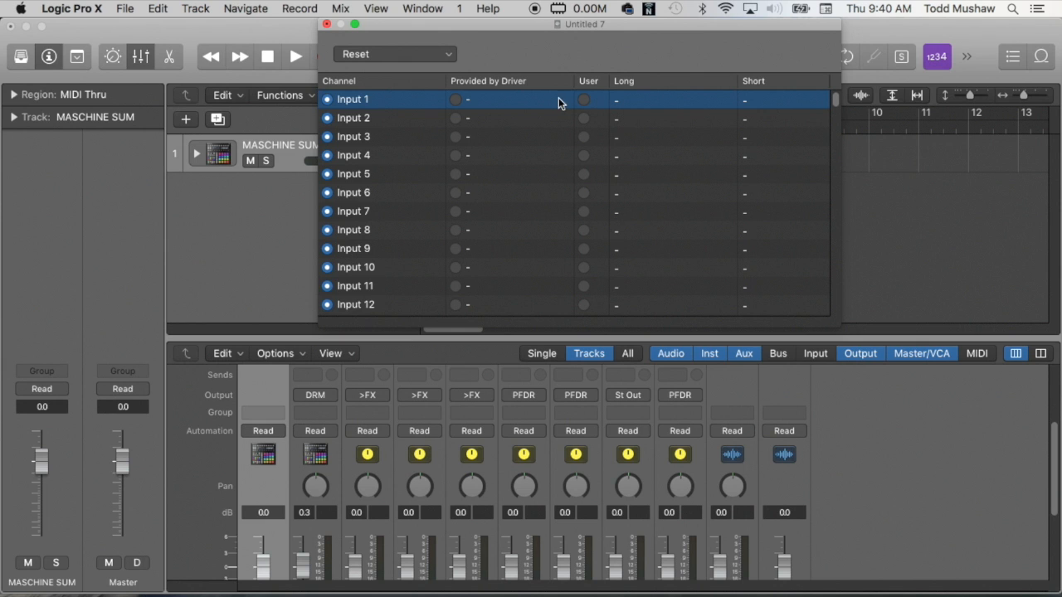
{"action": "mouse_move", "coordinate": [564, 112]}
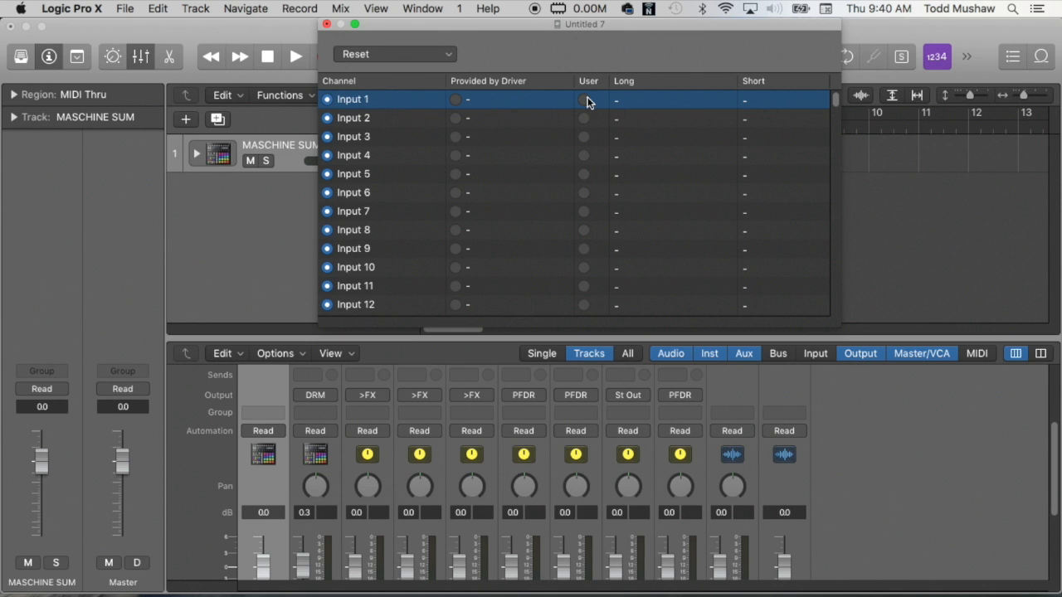
Give Input 1 a user-defined long label MIC
{"action": "left_click", "coordinate": [583, 99]}
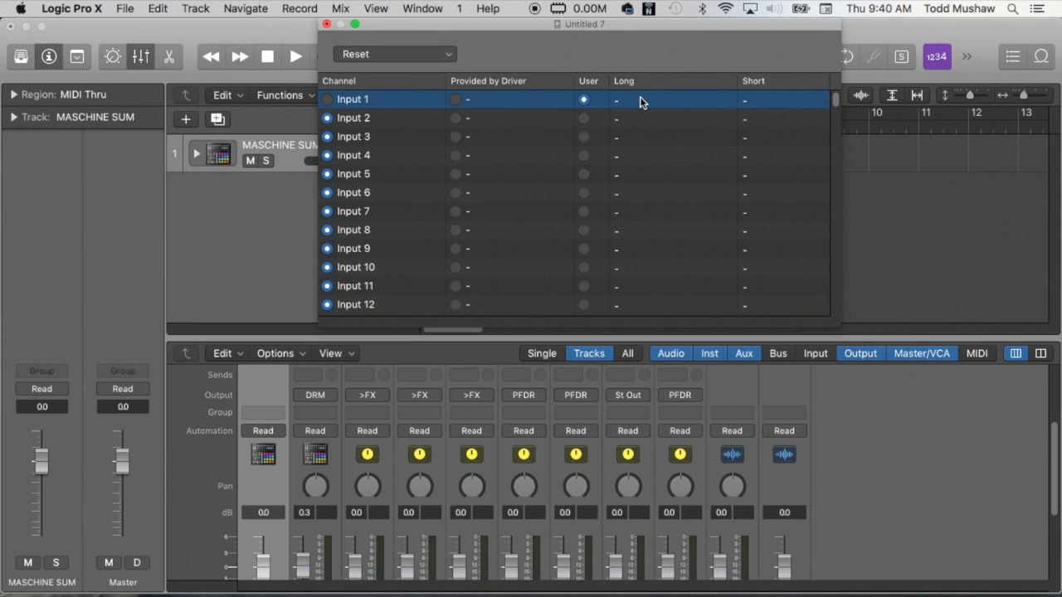
{"action": "type", "text": "MIC"}
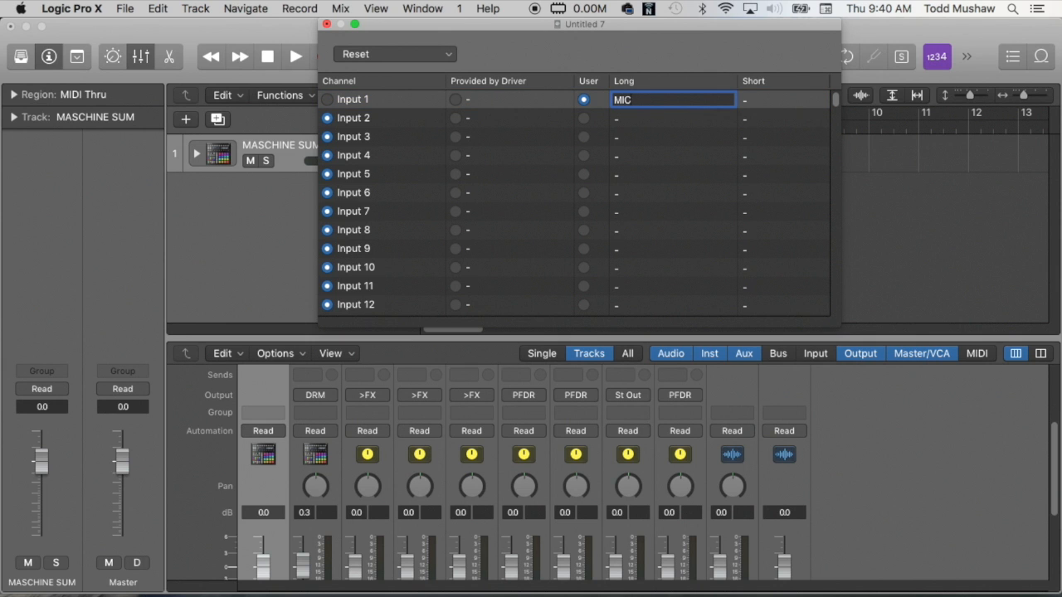
{"action": "mouse_move", "coordinate": [628, 116]}
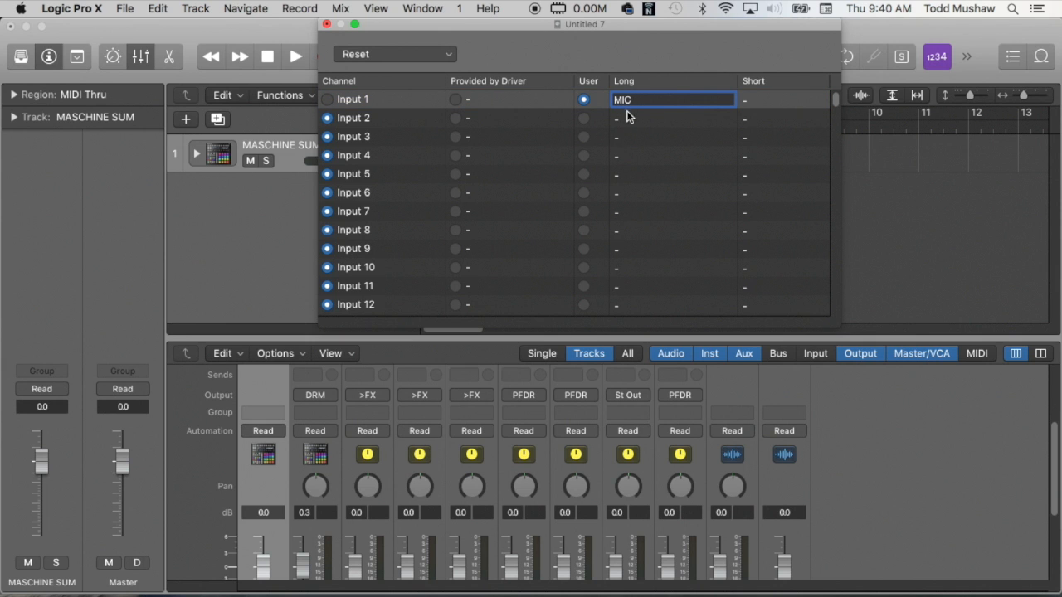
{"action": "left_click", "coordinate": [355, 174]}
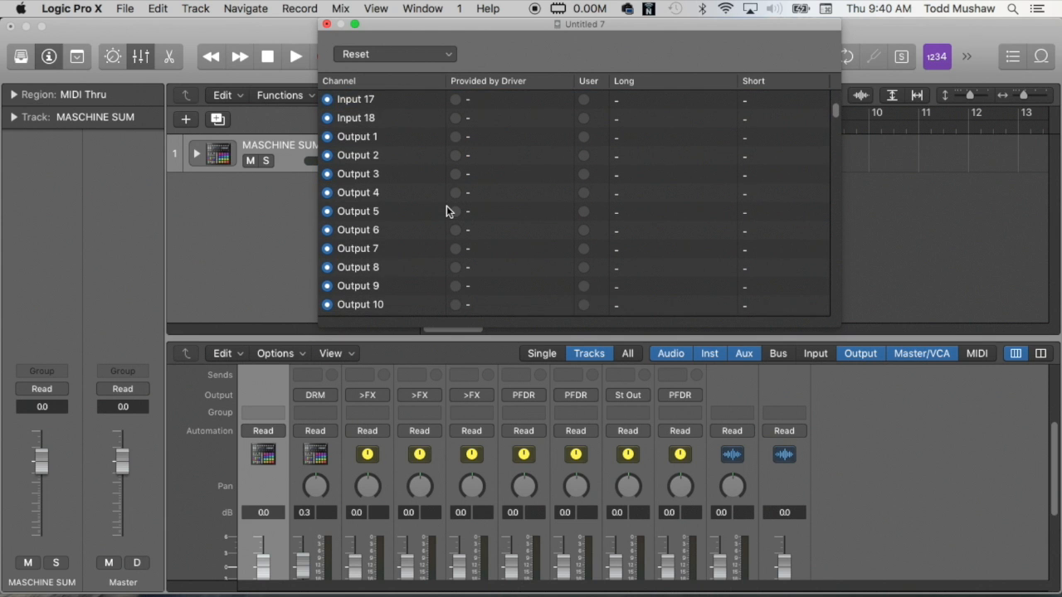
Scroll to the bus rows and toggle the label choice on Bus 2 and Bus 4
{"action": "scroll", "scroll_direction": "down", "scroll_amount": 3}
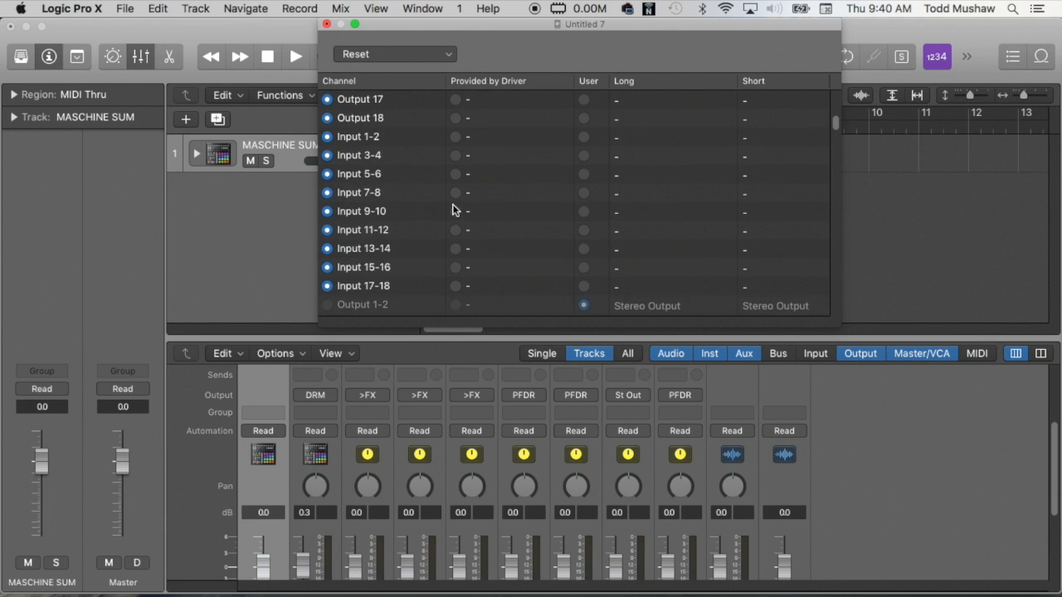
{"action": "scroll", "scroll_direction": "down", "scroll_amount": 3}
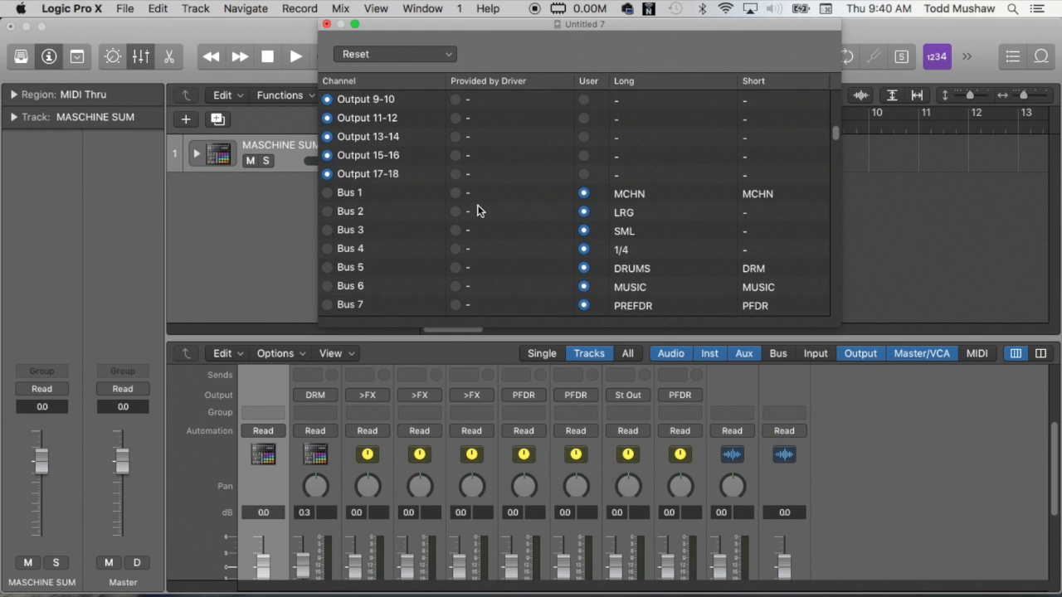
{"action": "scroll", "scroll_direction": "down", "scroll_amount": 3}
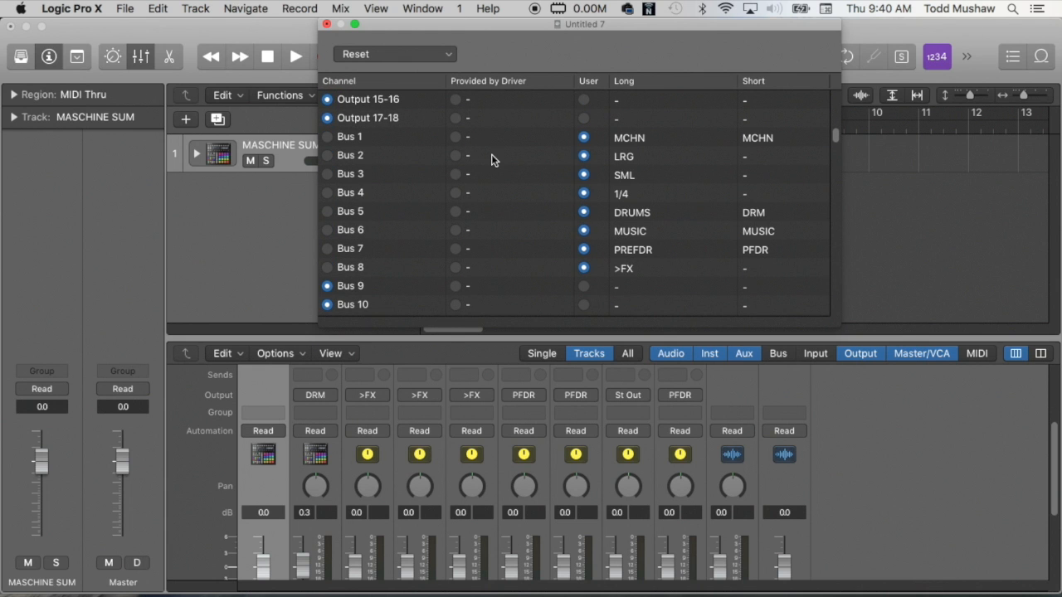
{"action": "mouse_move", "coordinate": [573, 164]}
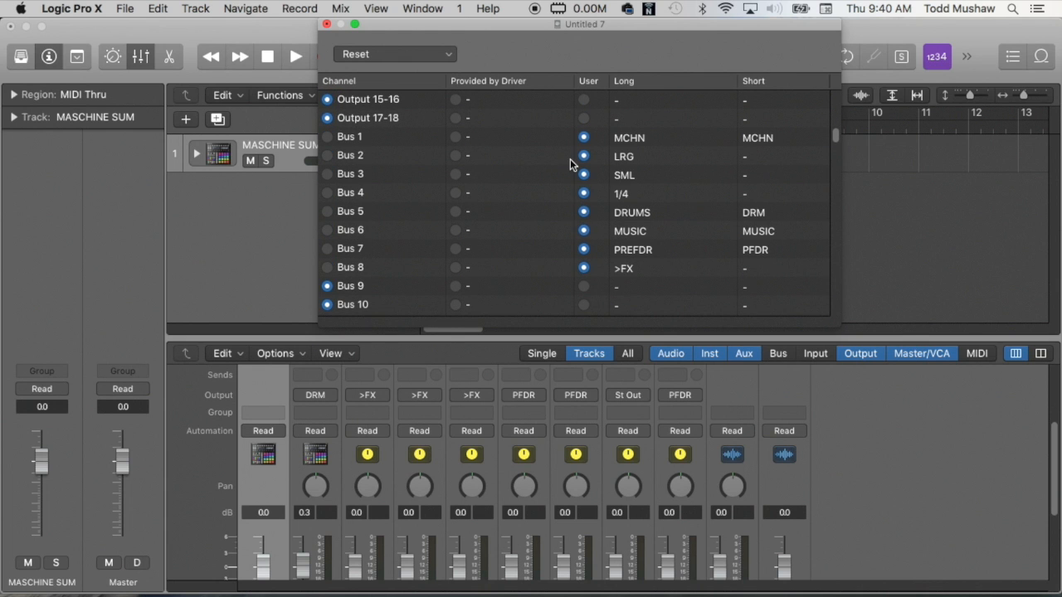
{"action": "mouse_move", "coordinate": [556, 173]}
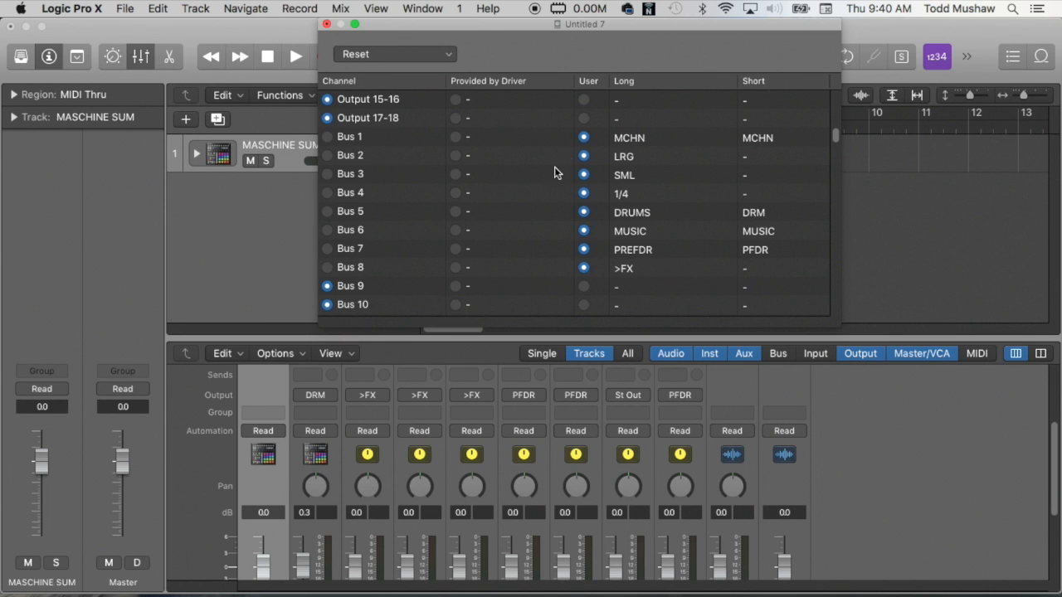
{"action": "mouse_move", "coordinate": [307, 206]}
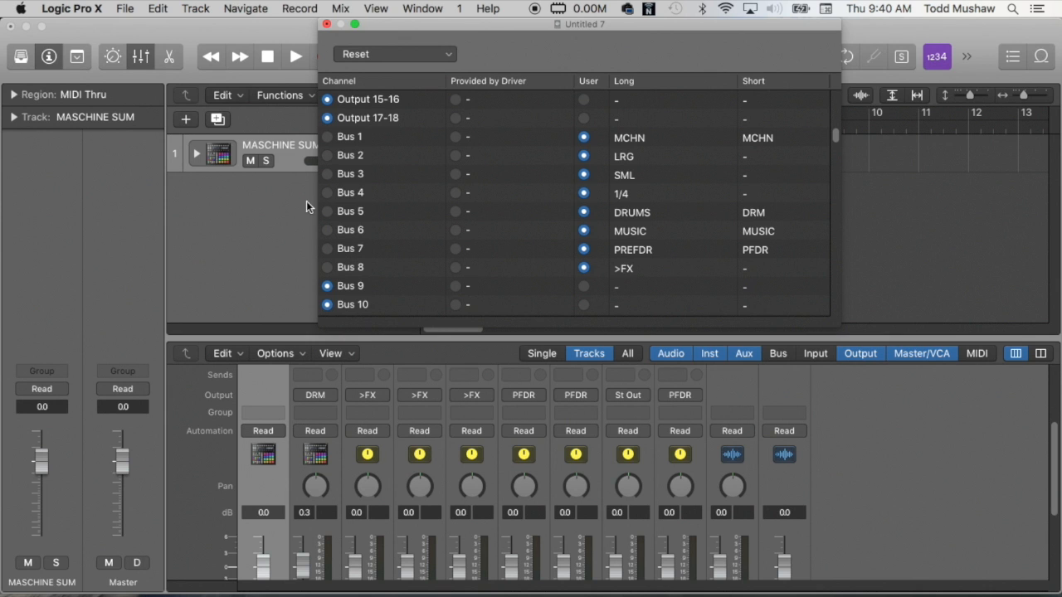
{"action": "mouse_move", "coordinate": [332, 137]}
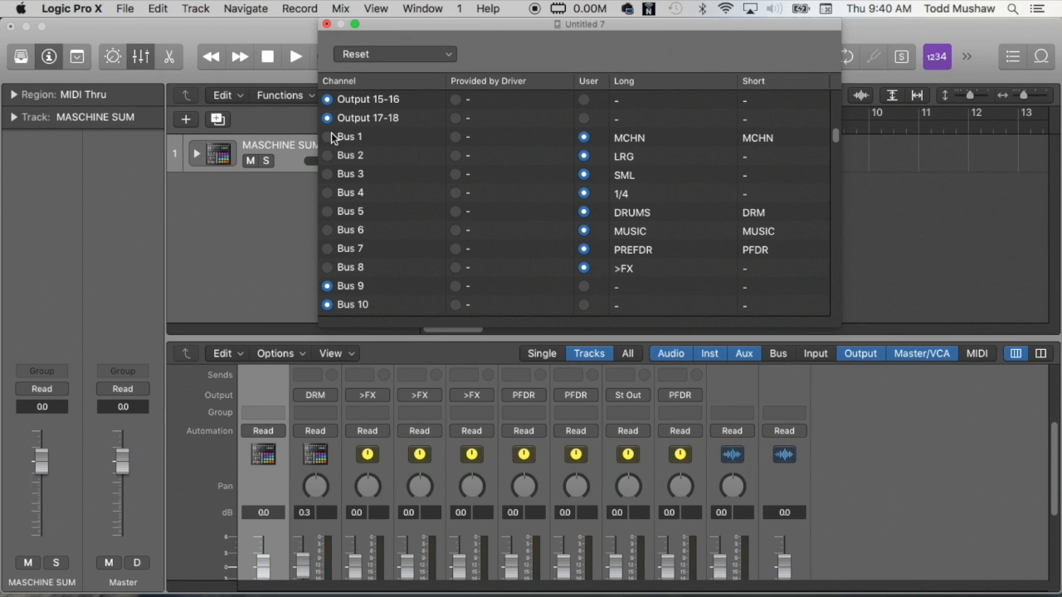
{"action": "left_click", "coordinate": [351, 155]}
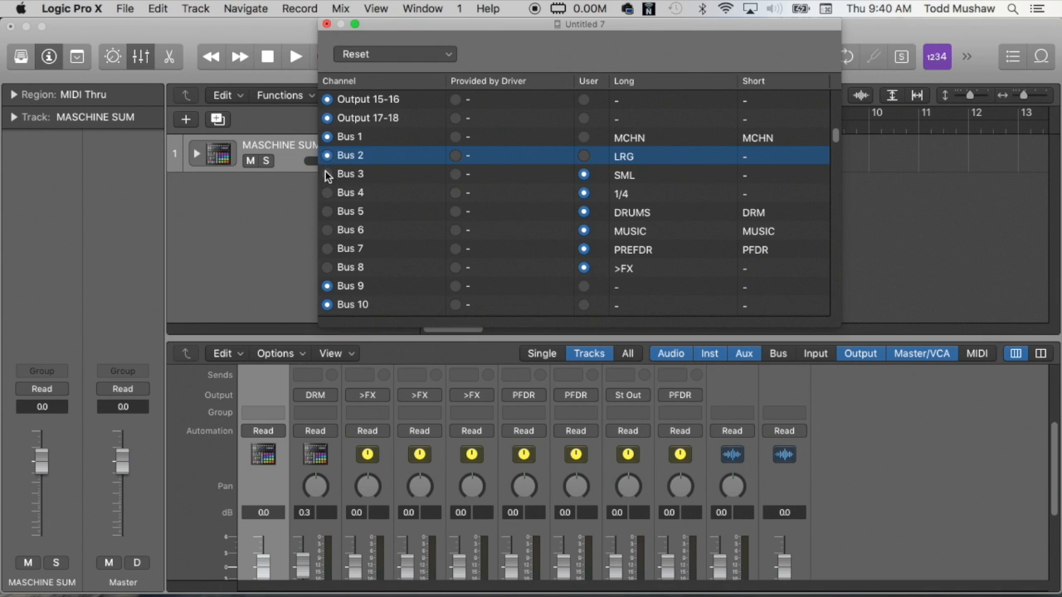
{"action": "left_click", "coordinate": [350, 192]}
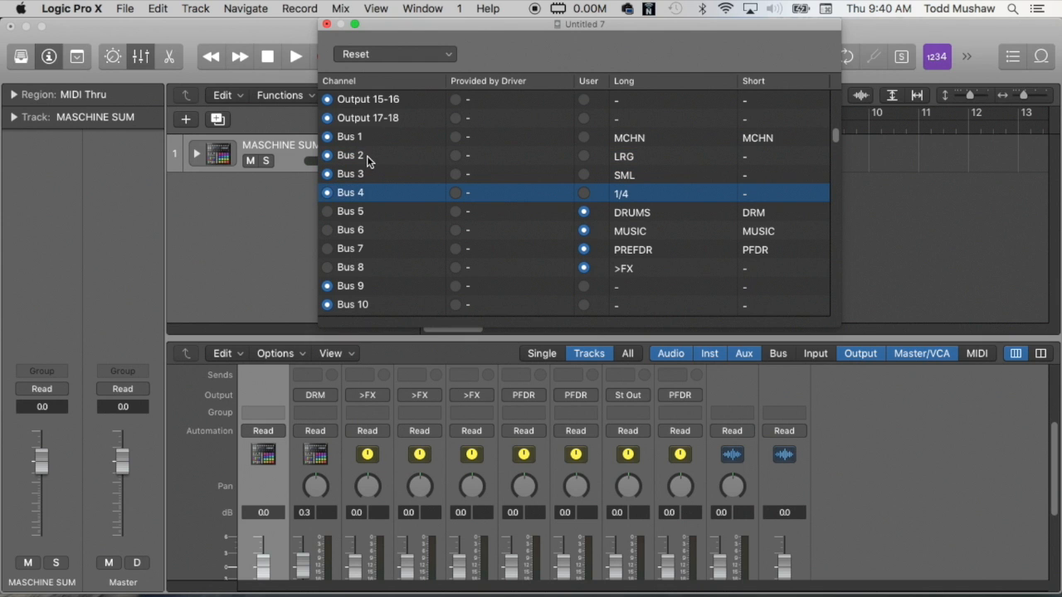
{"action": "mouse_move", "coordinate": [574, 109]}
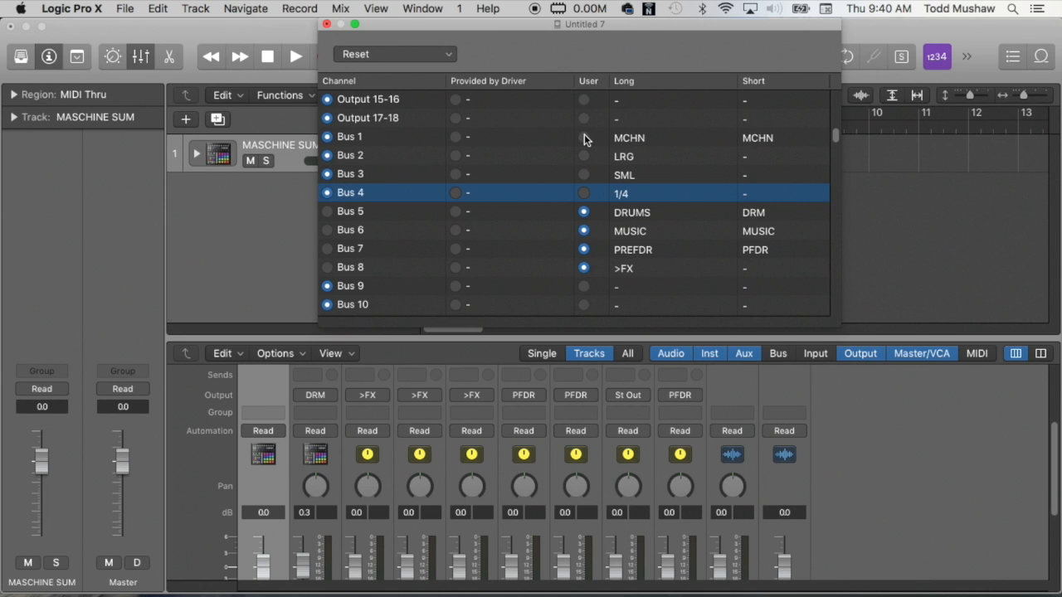
Switch Bus 1 and Bus 4 to their custom labels, editing Bus 1's long name MCHN
{"action": "left_click", "coordinate": [349, 137]}
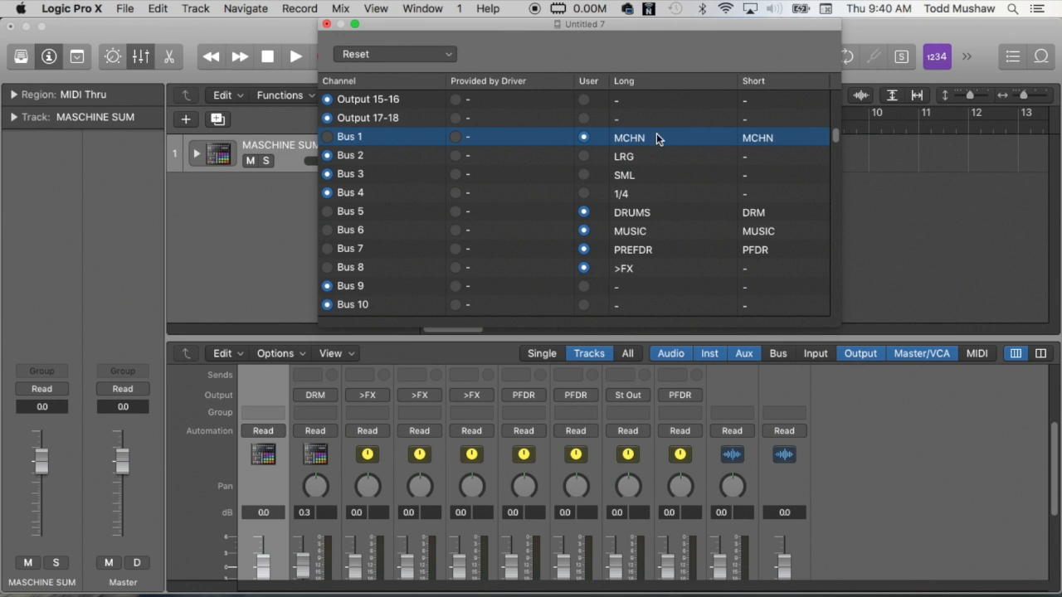
{"action": "double_click", "coordinate": [672, 137]}
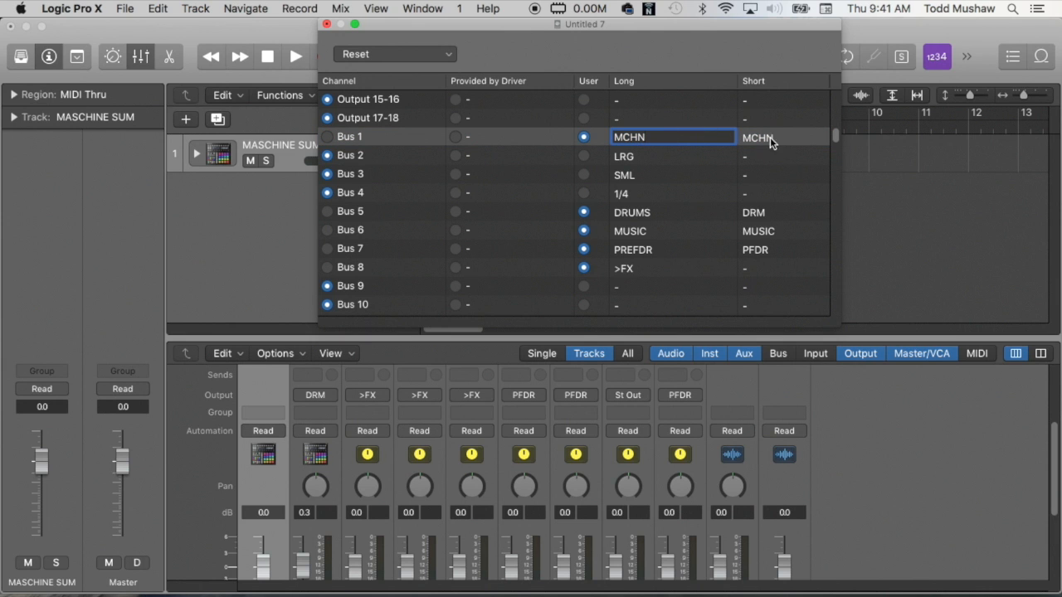
{"action": "mouse_move", "coordinate": [498, 133]}
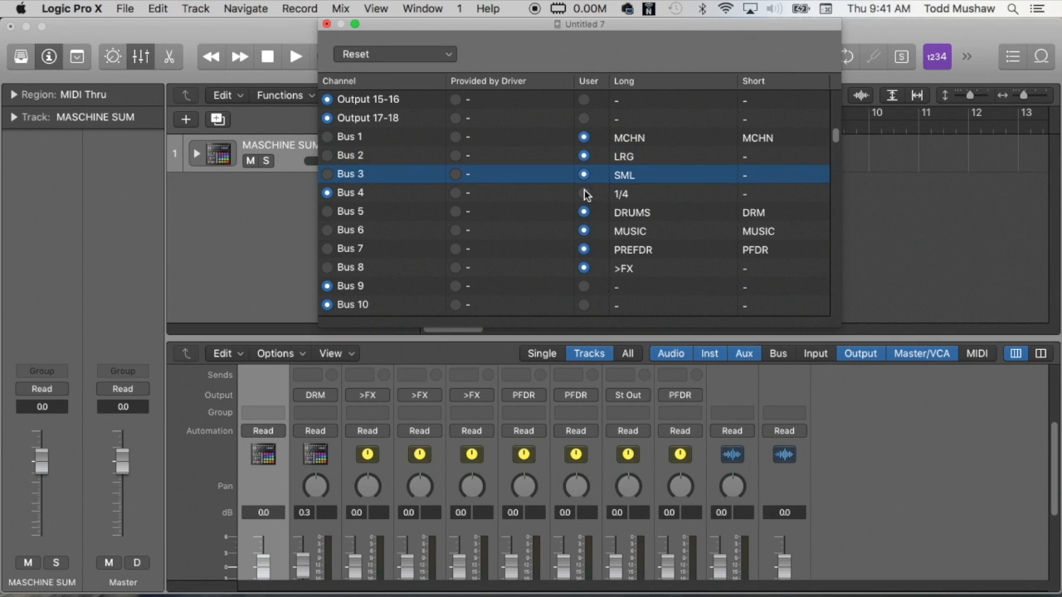
{"action": "left_click", "coordinate": [373, 192]}
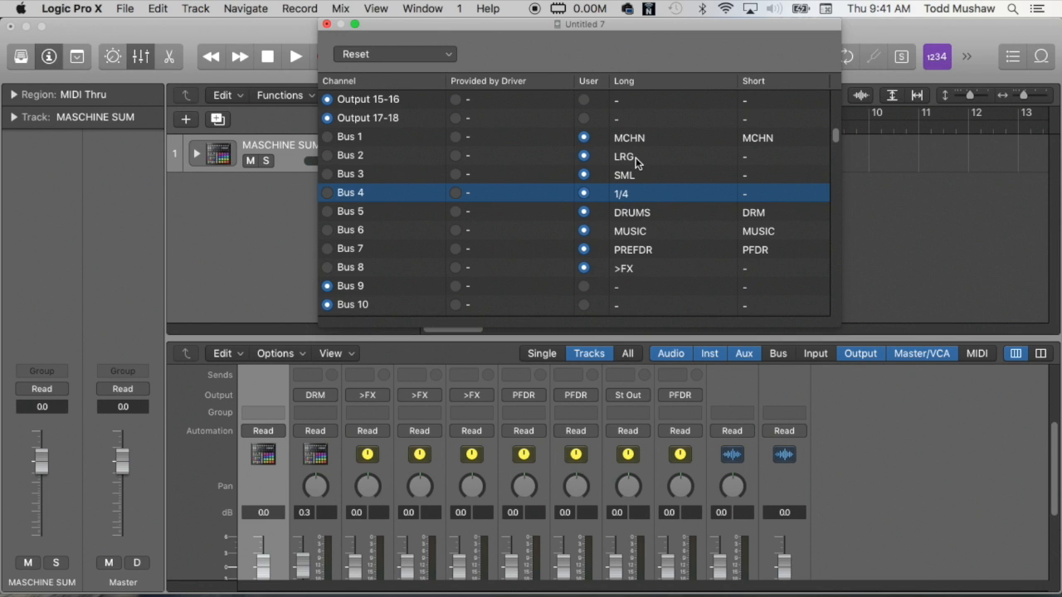
{"action": "mouse_move", "coordinate": [634, 214]}
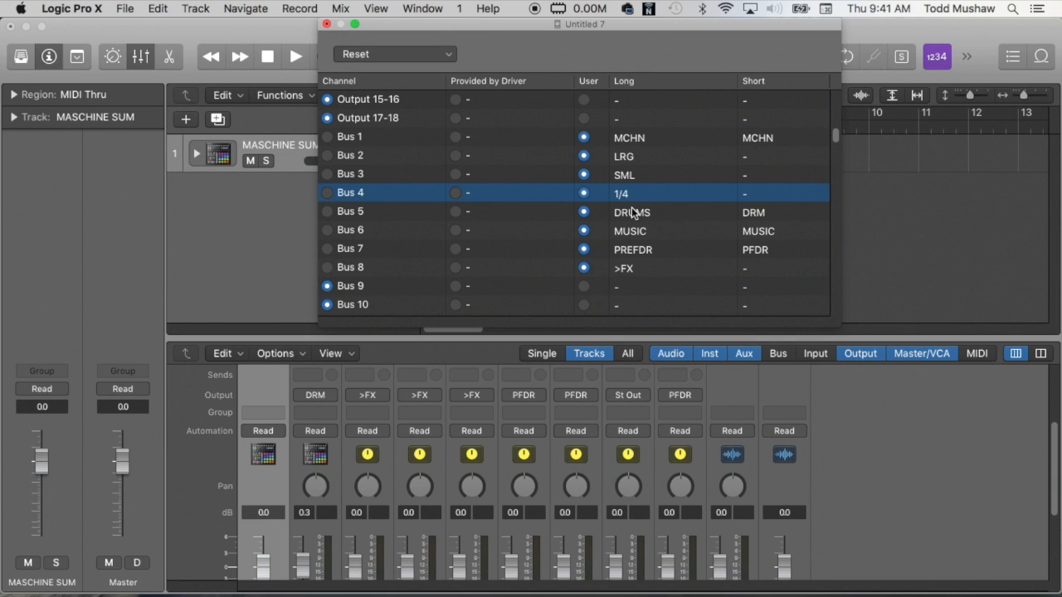
{"action": "mouse_move", "coordinate": [633, 231]}
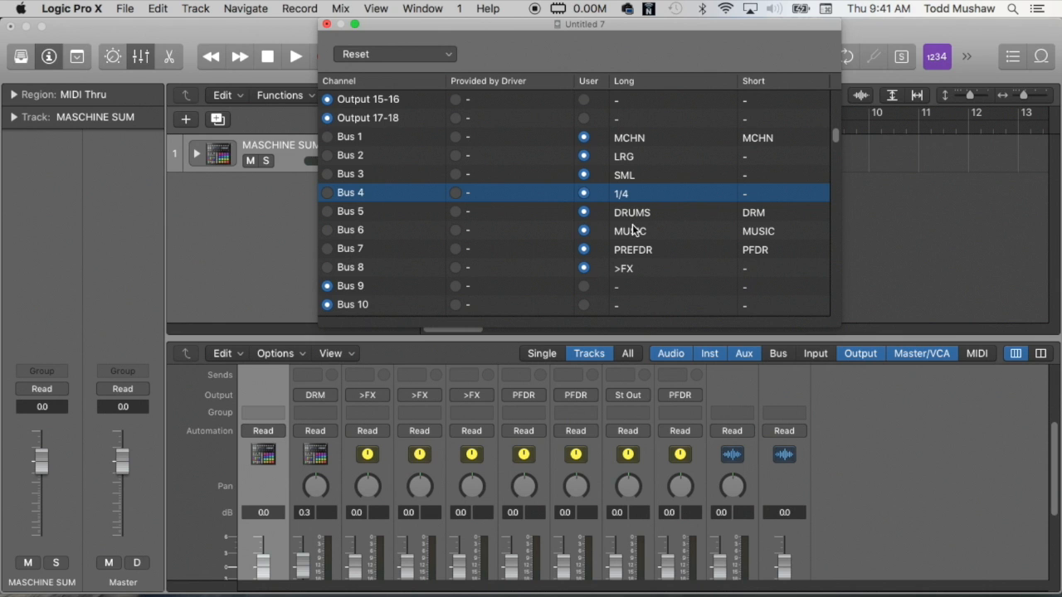
{"action": "mouse_move", "coordinate": [636, 236]}
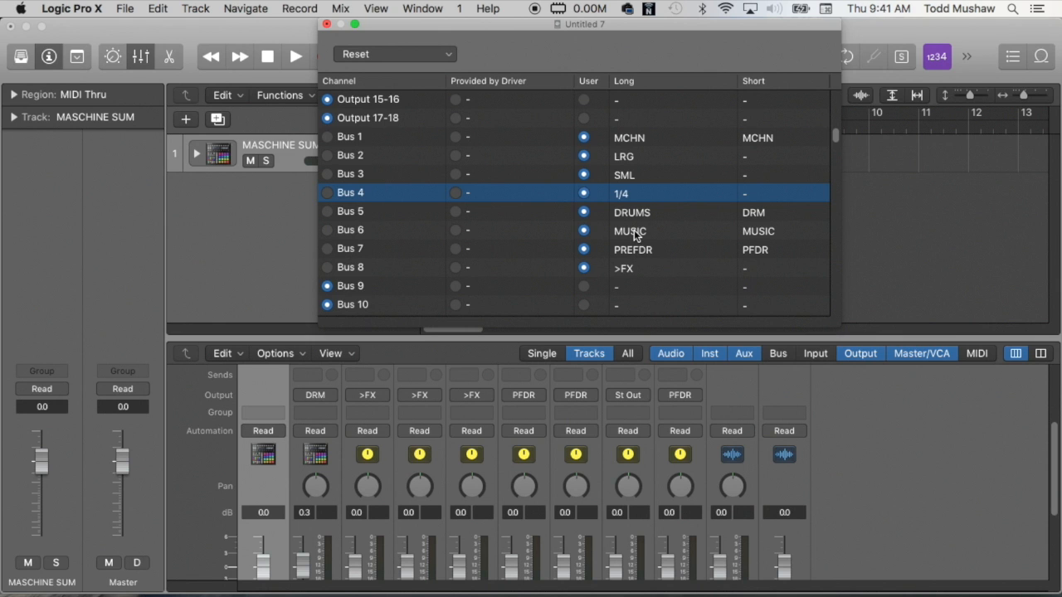
{"action": "mouse_move", "coordinate": [639, 249]}
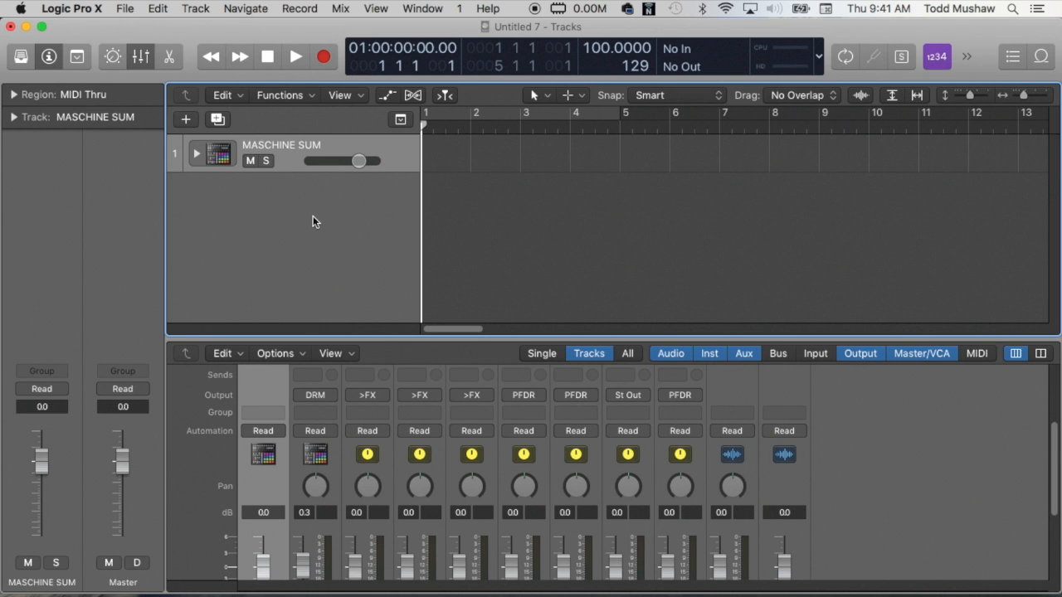
Close the I/O Labels window and return to the Tracks area with the mixer
{"action": "left_click", "coordinate": [196, 153]}
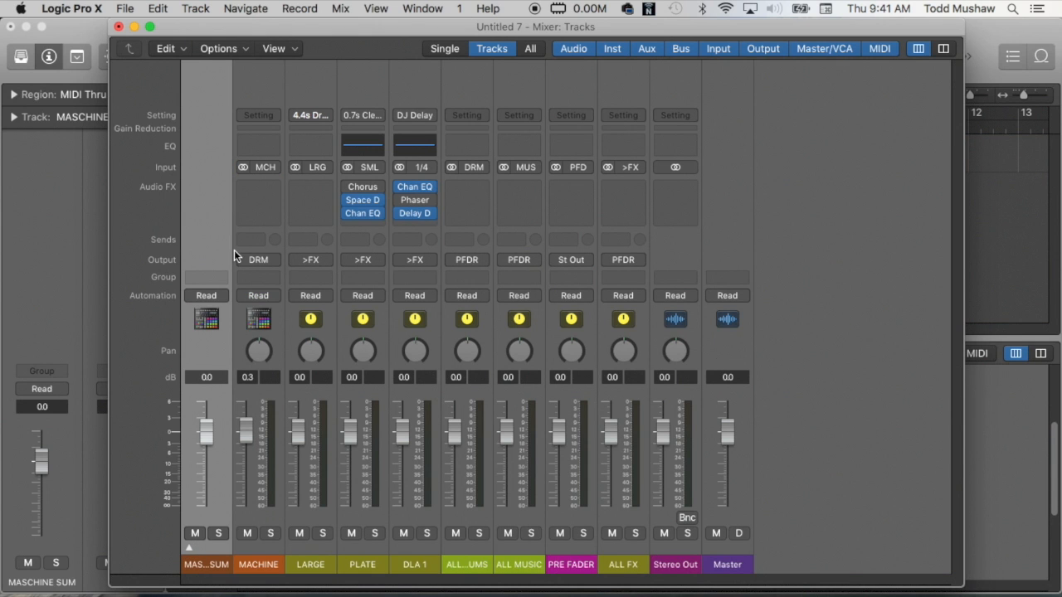
{"action": "mouse_move", "coordinate": [248, 170]}
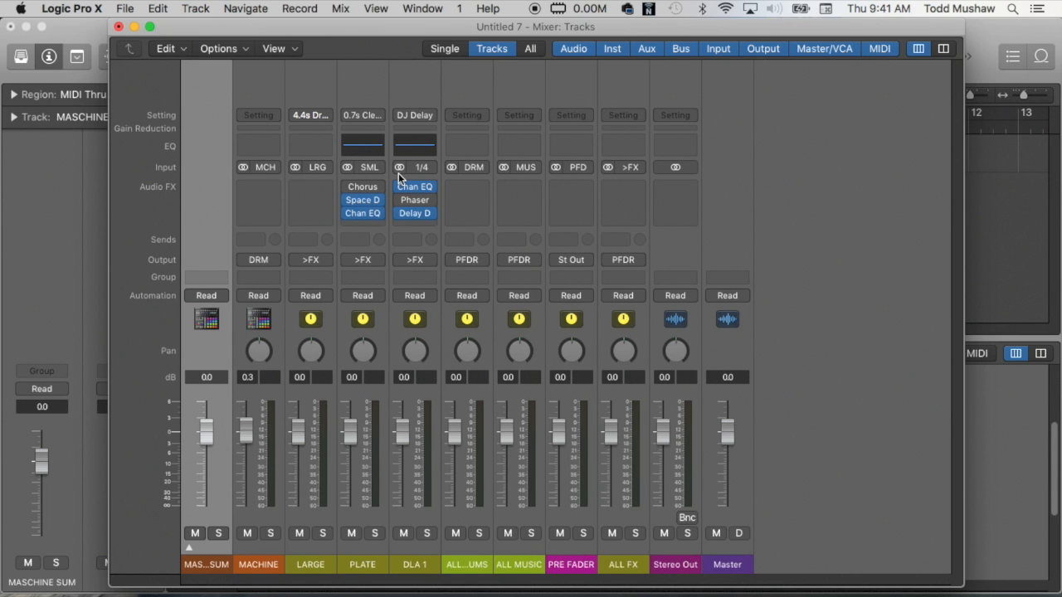
{"action": "mouse_move", "coordinate": [462, 184]}
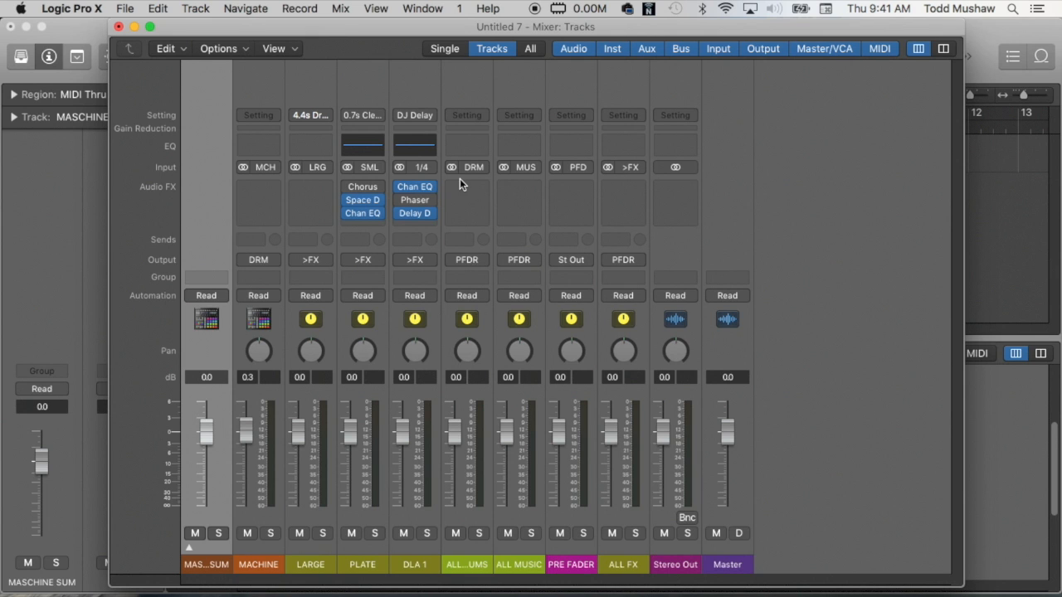
{"action": "mouse_move", "coordinate": [218, 136]}
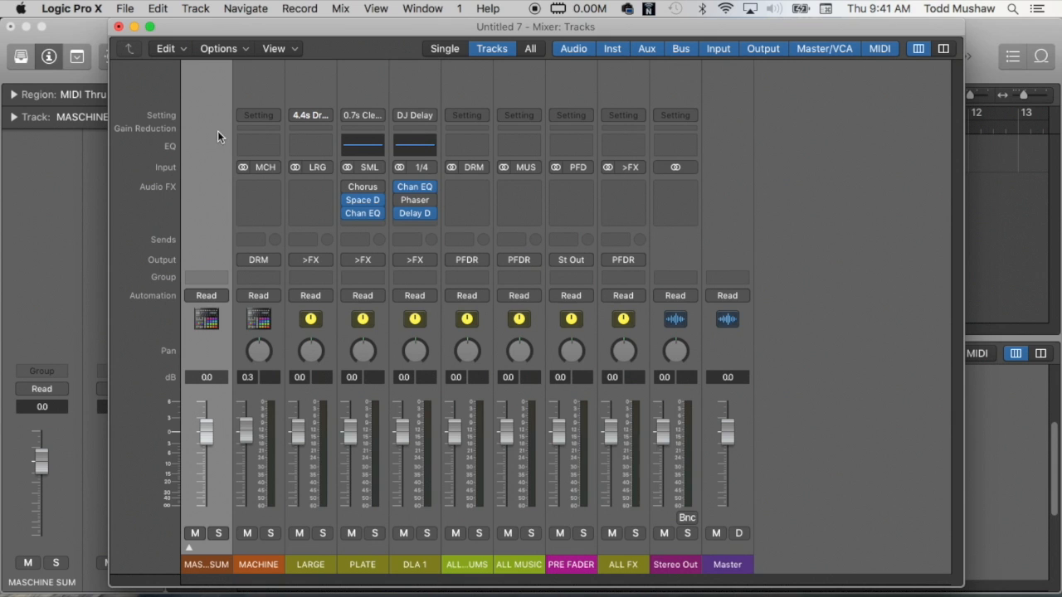
{"action": "mouse_move", "coordinate": [329, 153]}
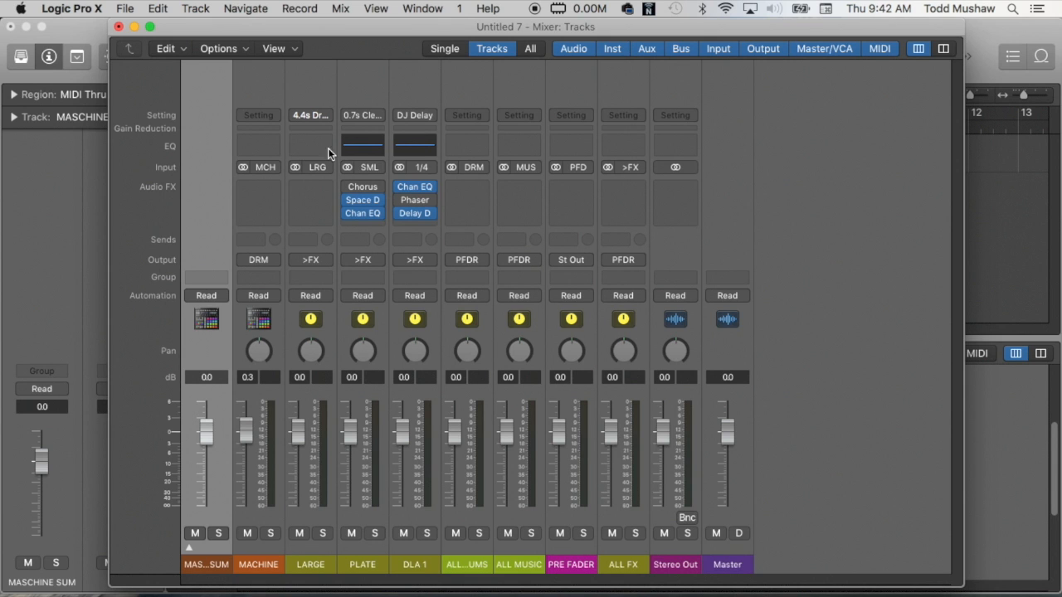
{"action": "mouse_move", "coordinate": [423, 281]}
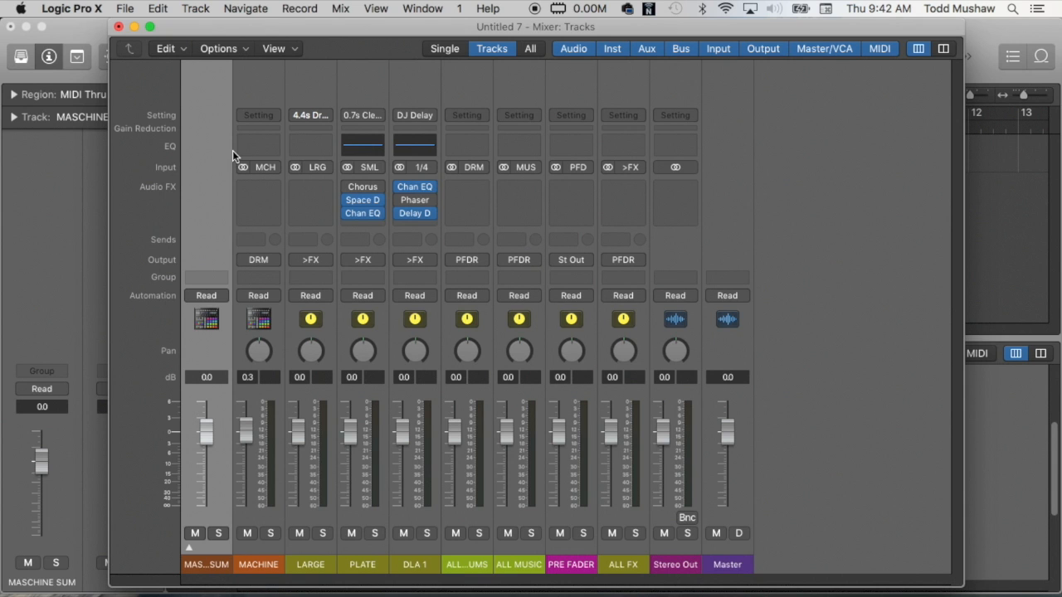
{"action": "mouse_move", "coordinate": [610, 287]}
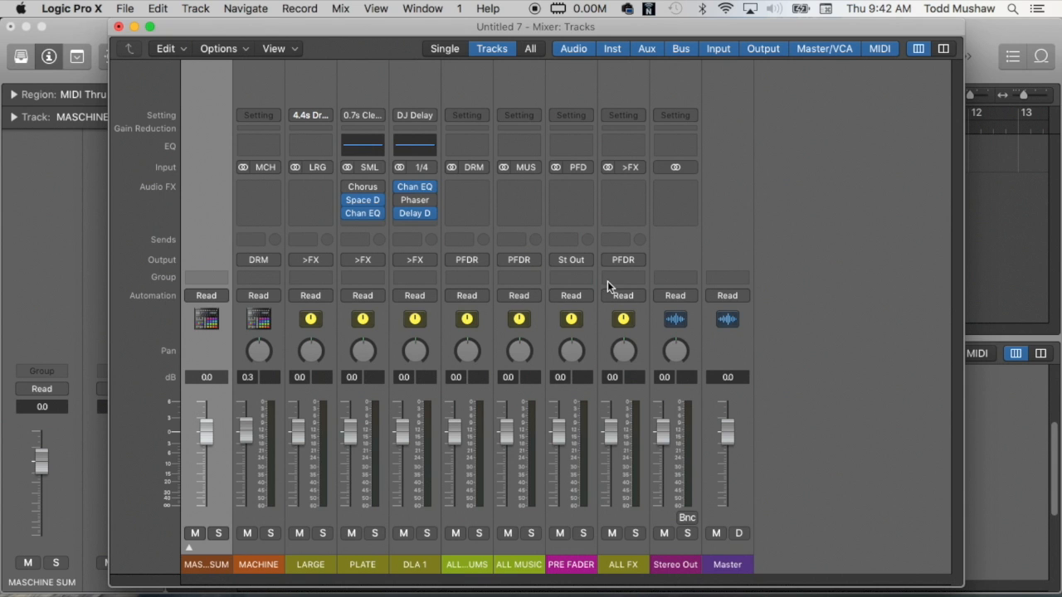
{"action": "mouse_move", "coordinate": [811, 306]}
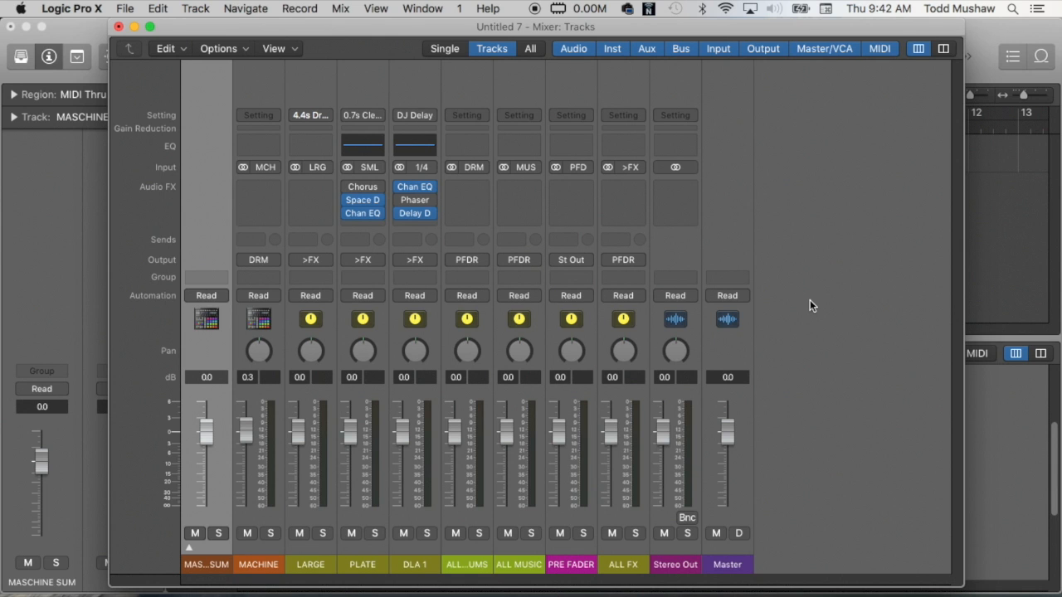
{"action": "mouse_move", "coordinate": [802, 194]}
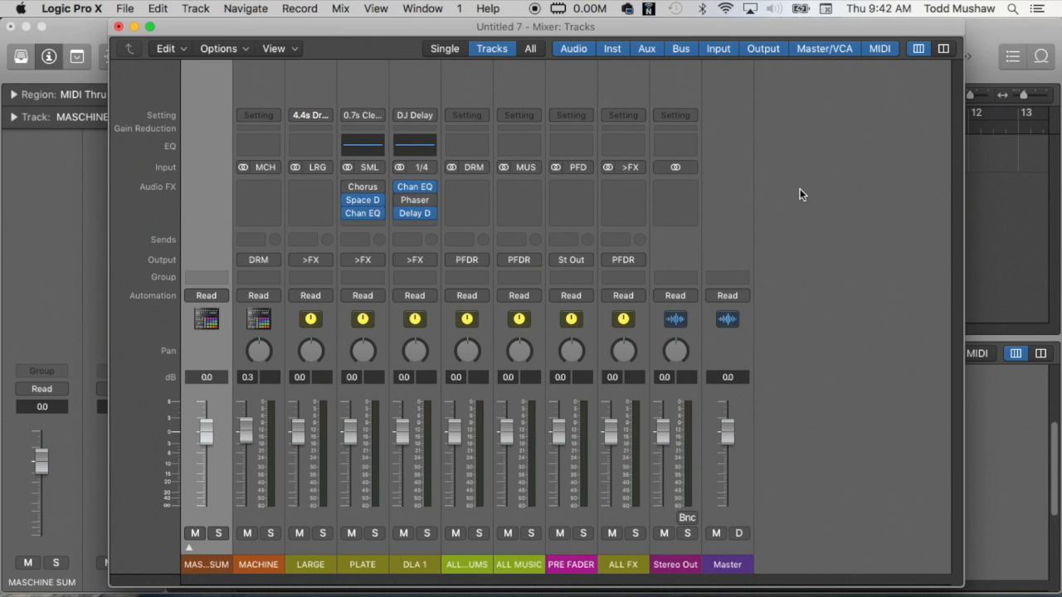
{"action": "mouse_move", "coordinate": [702, 151]}
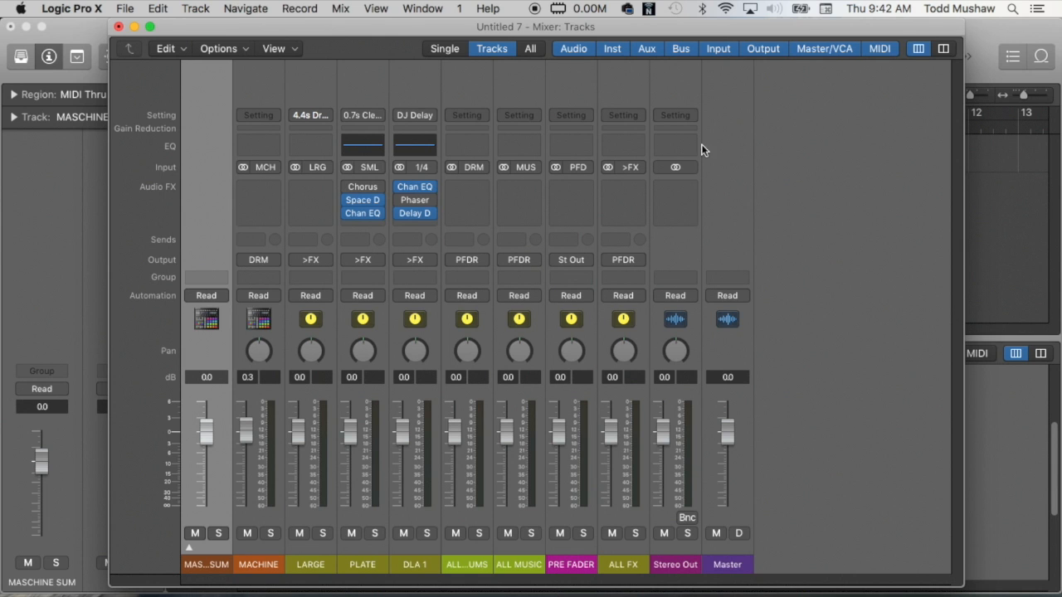
{"action": "mouse_move", "coordinate": [851, 177]}
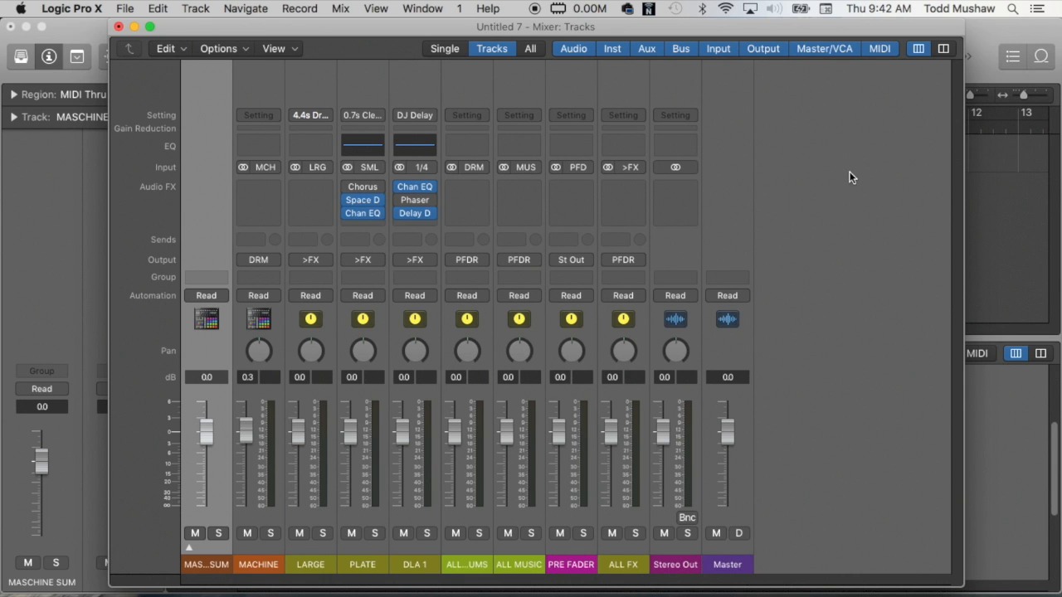
{"action": "mouse_move", "coordinate": [854, 197]}
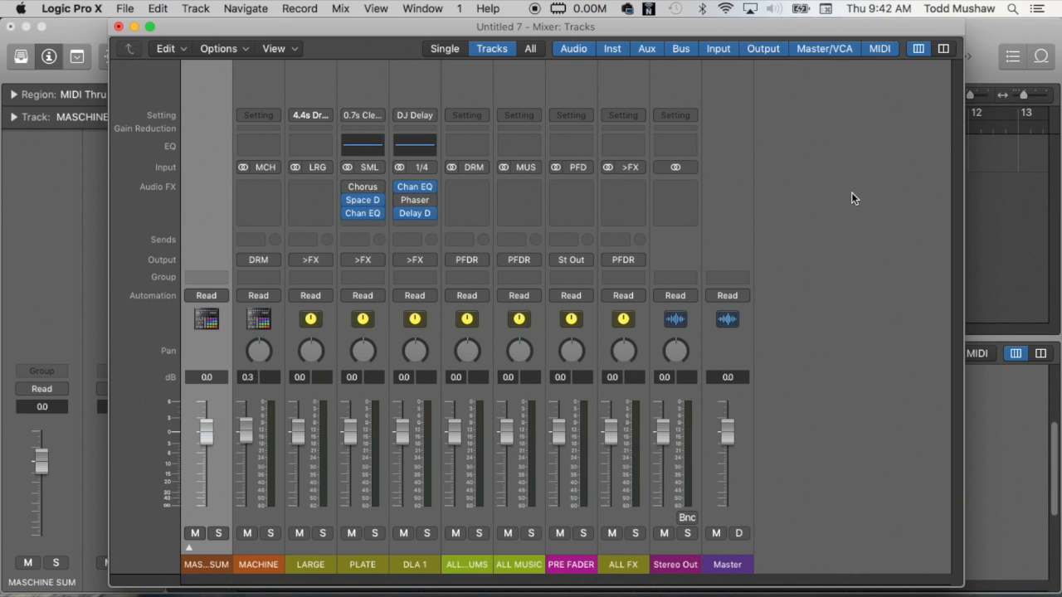
{"action": "mouse_move", "coordinate": [762, 150]}
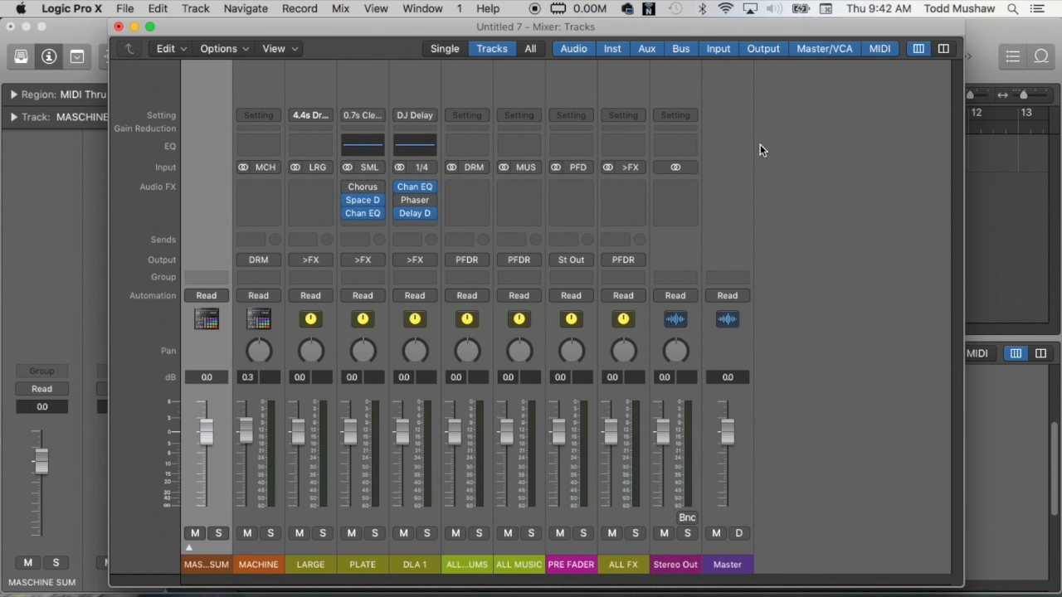
{"action": "mouse_move", "coordinate": [510, 49]}
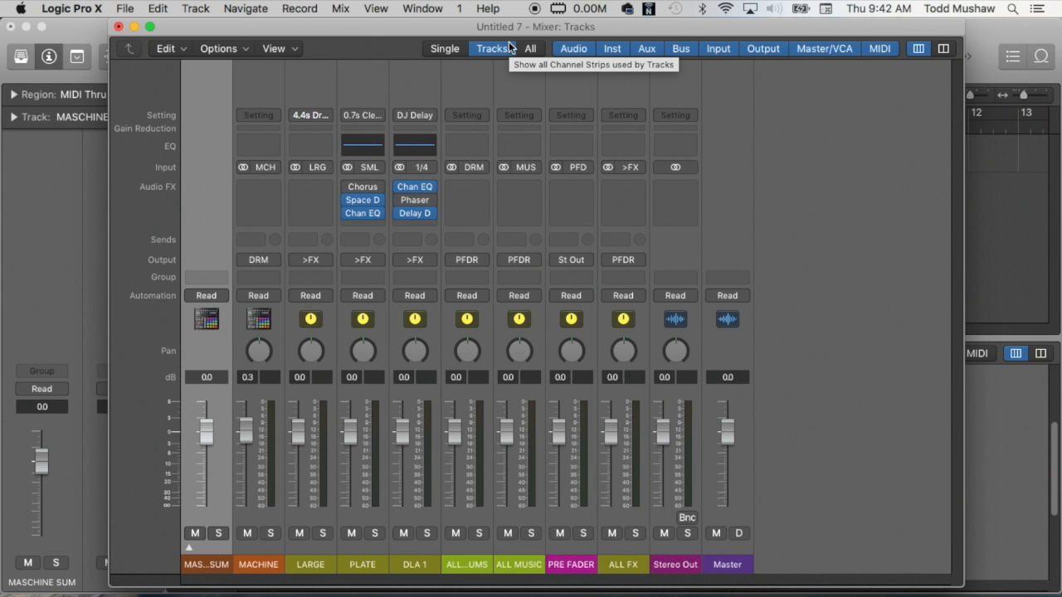
{"action": "mouse_move", "coordinate": [411, 25]}
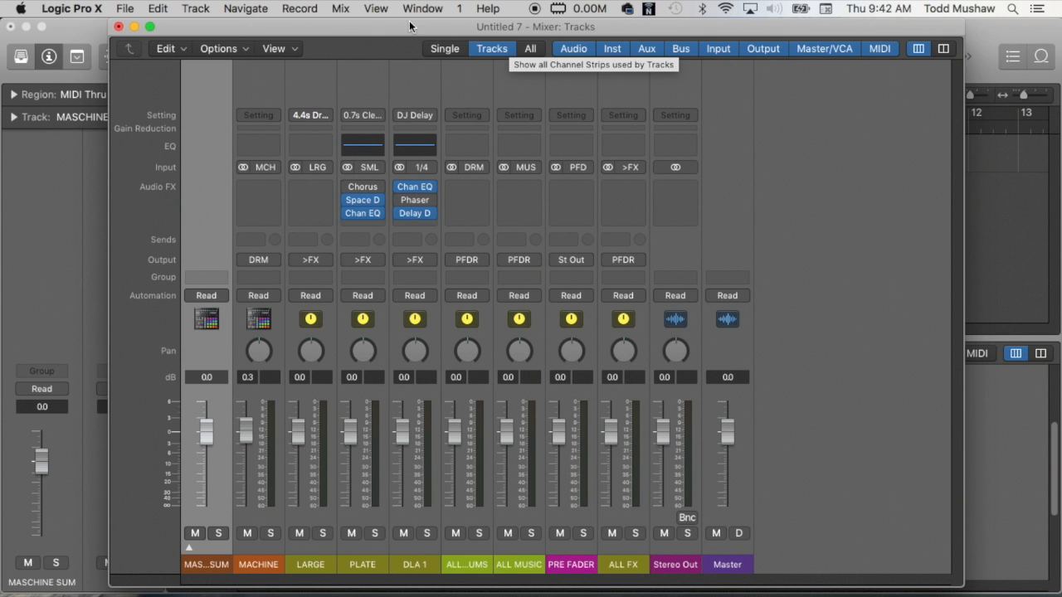